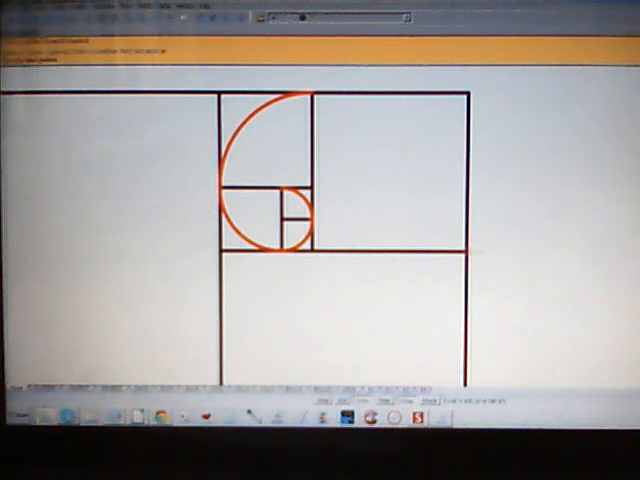
Begin the next arc at the top-left corner of the upper-right square.
drag(470, 245, 328, 113)
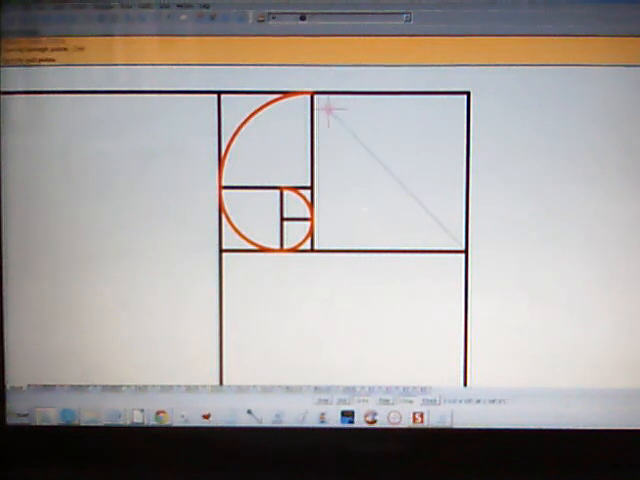